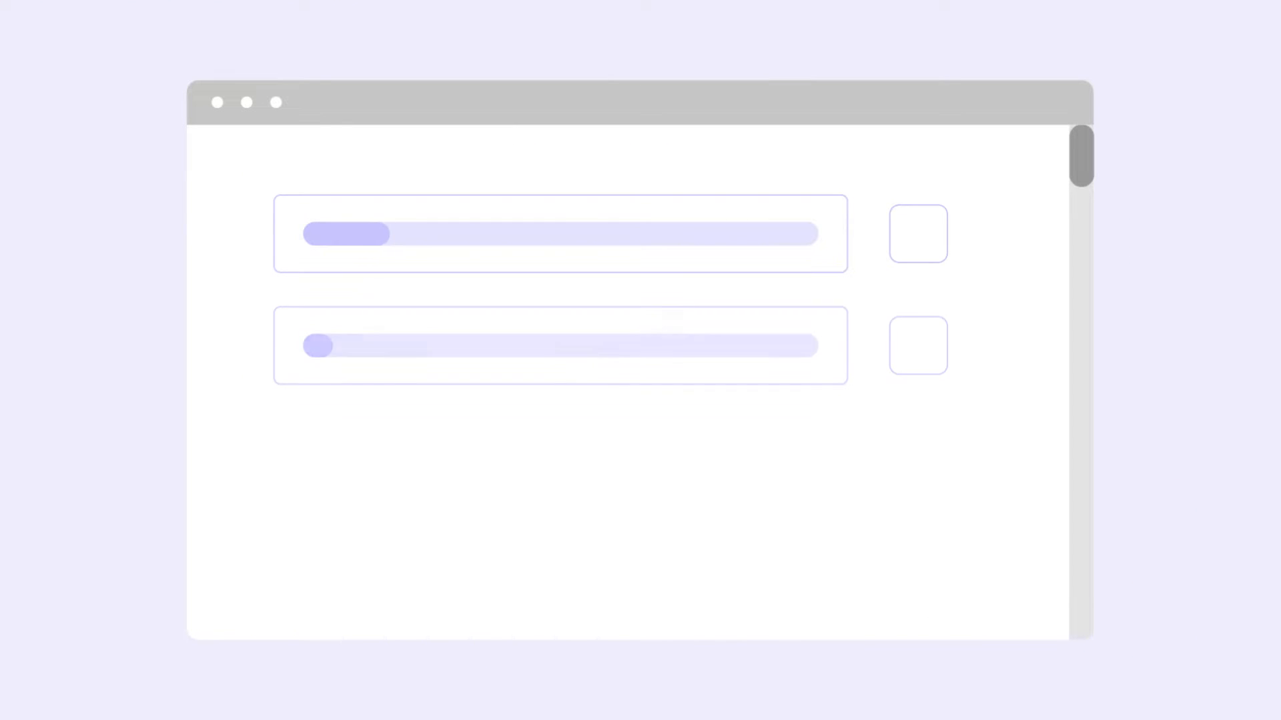
- Enter the email 'yourma' and sign in with a Google account
scroll(down, 3)
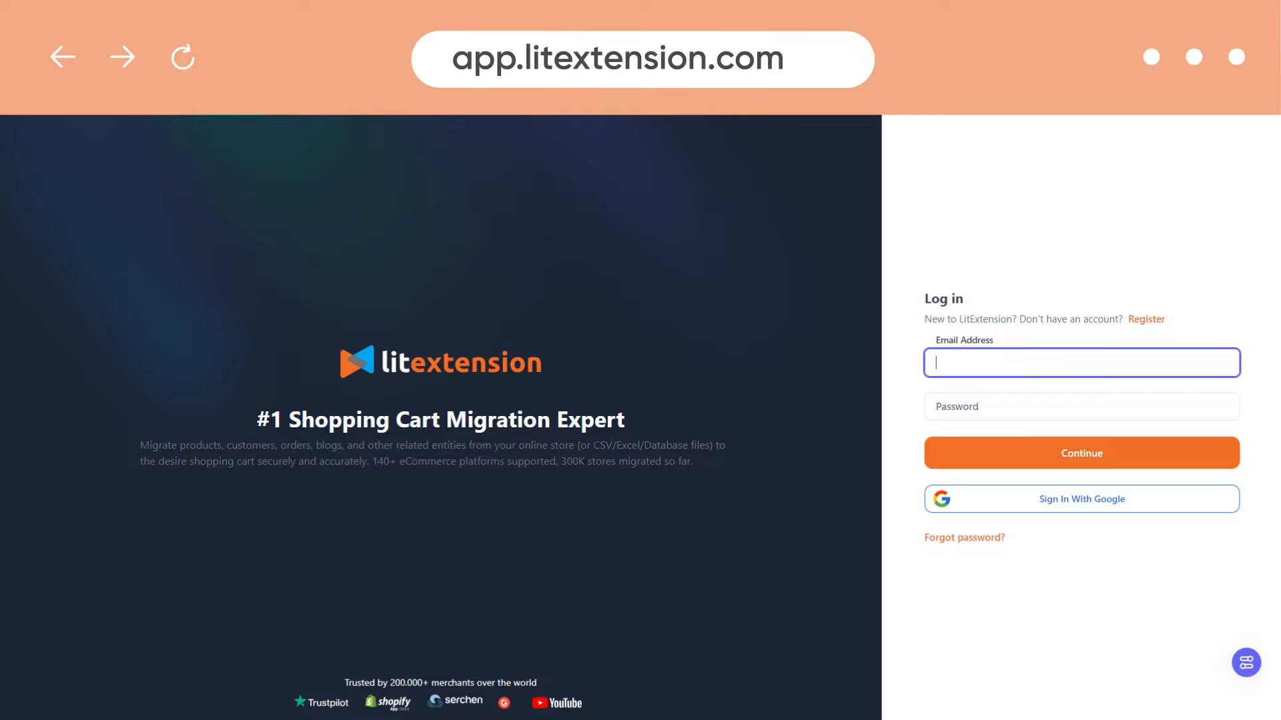
text(yourma)
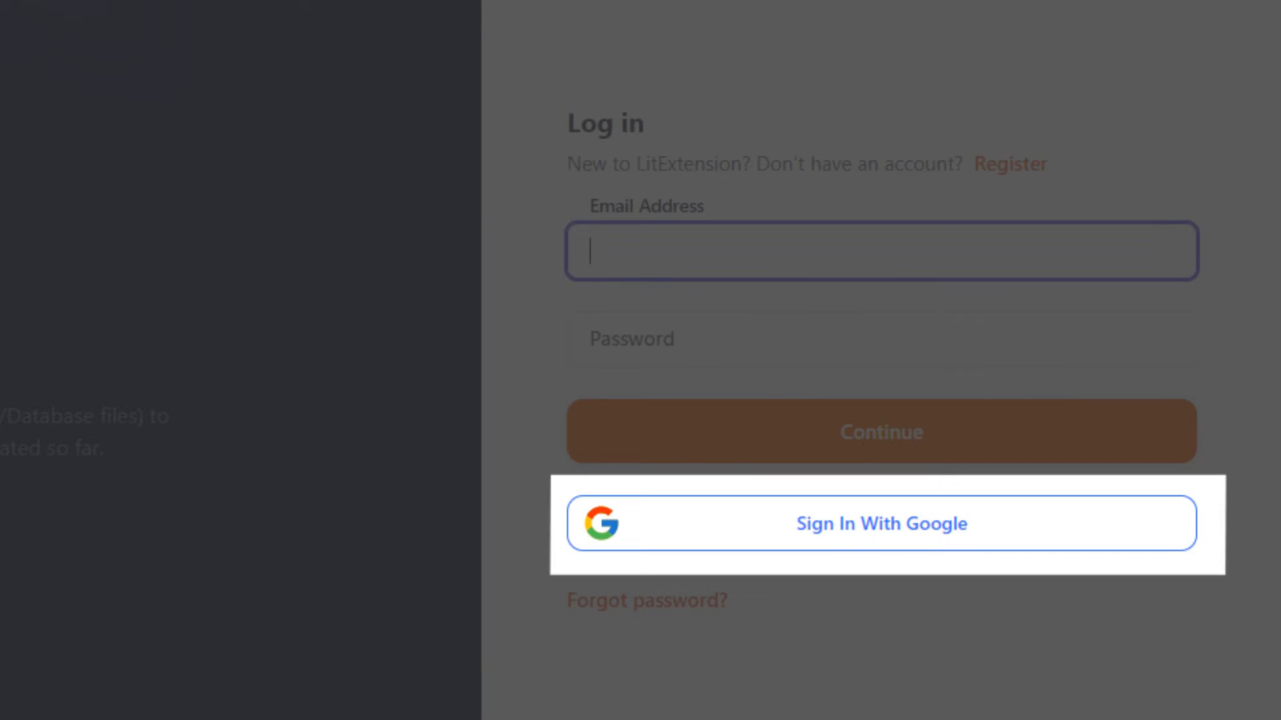
click(880, 523)
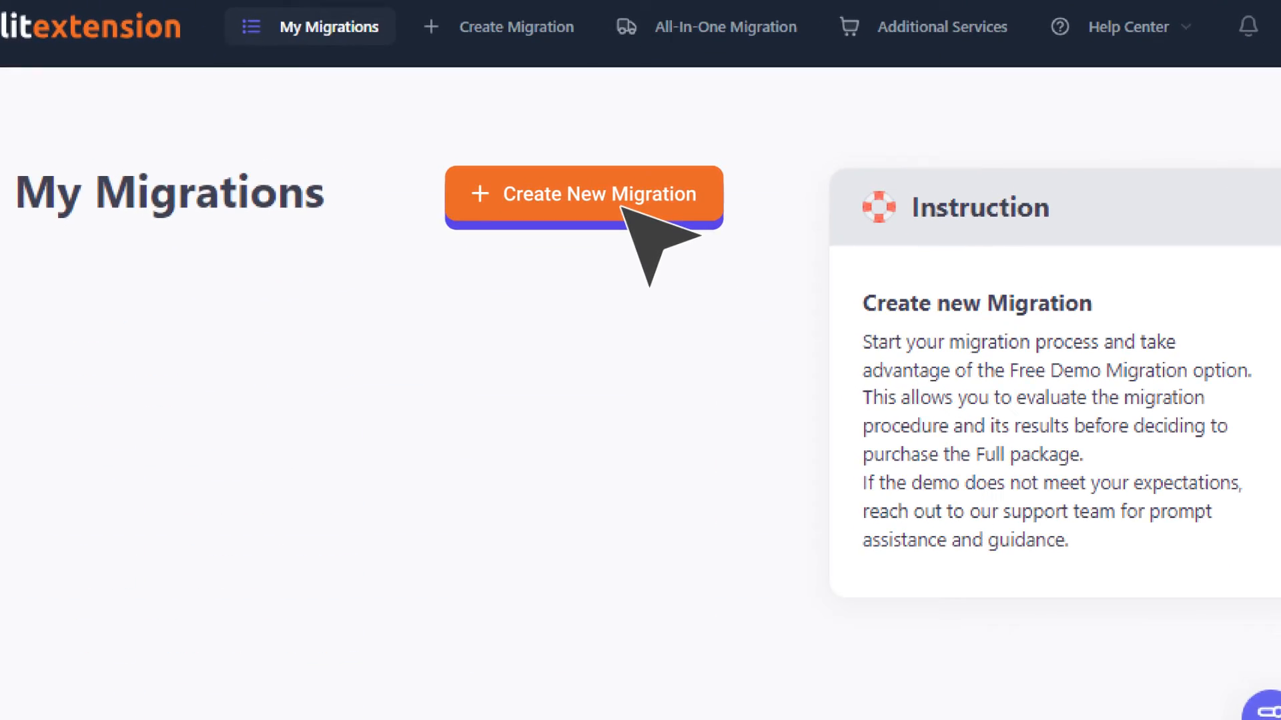
- Create a new migration with Prestashop as source cart and play its connector setup tutorial
click(584, 194)
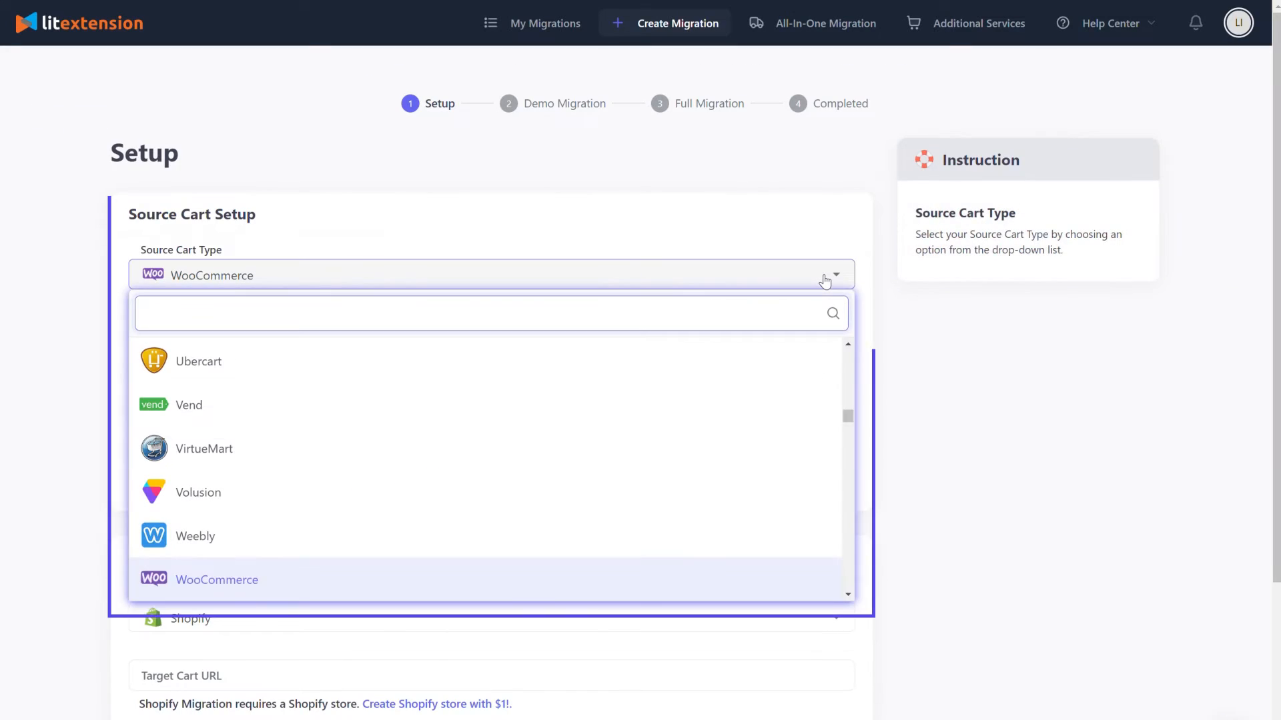
text(prestashop)
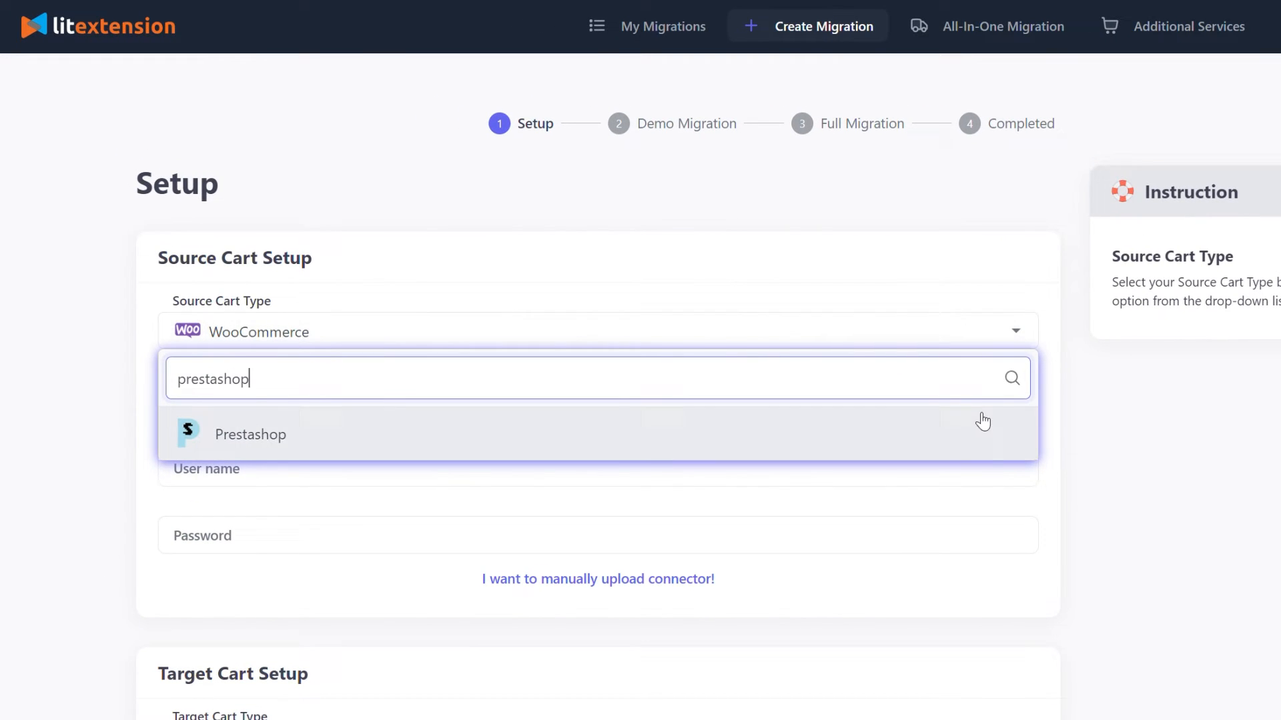
click(251, 435)
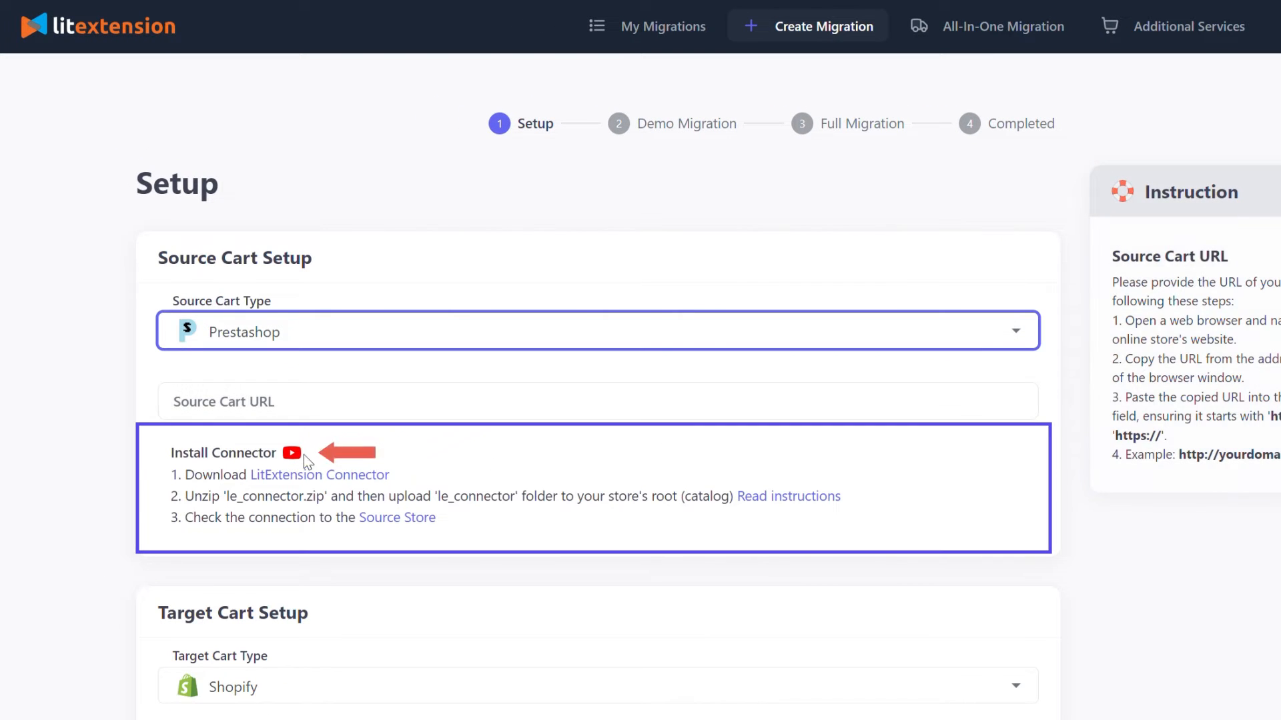
click(290, 452)
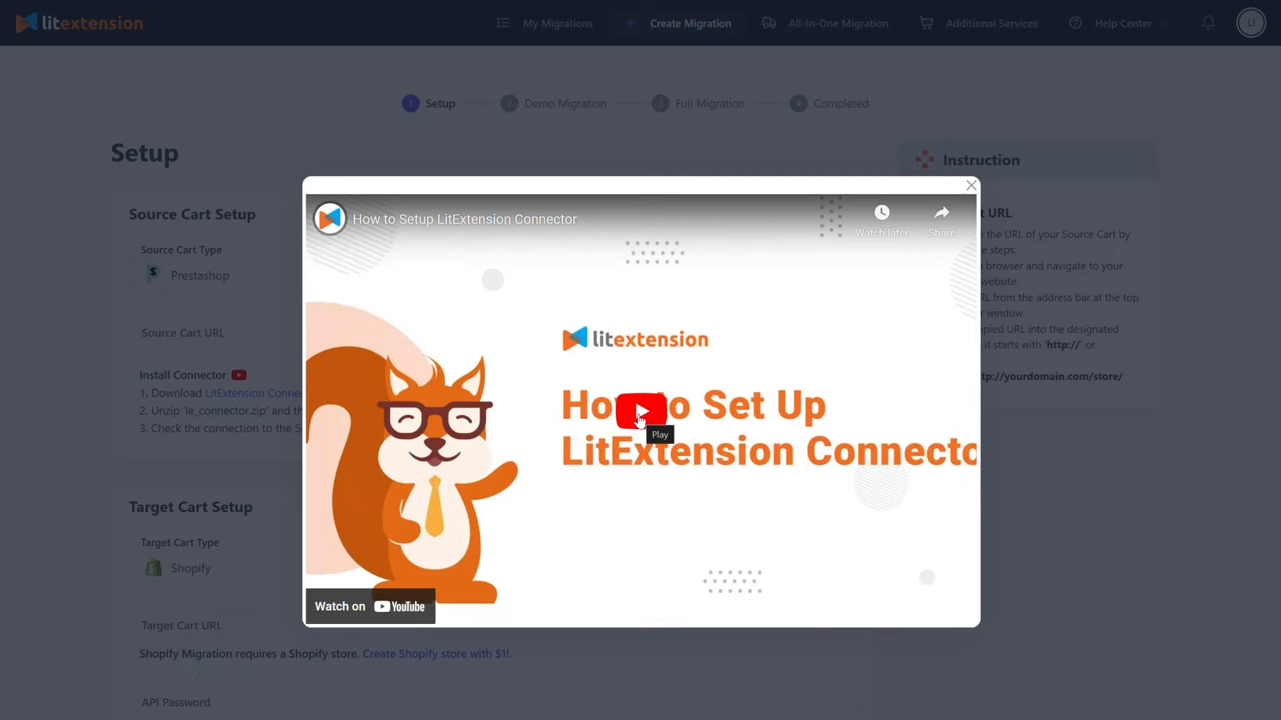
click(641, 410)
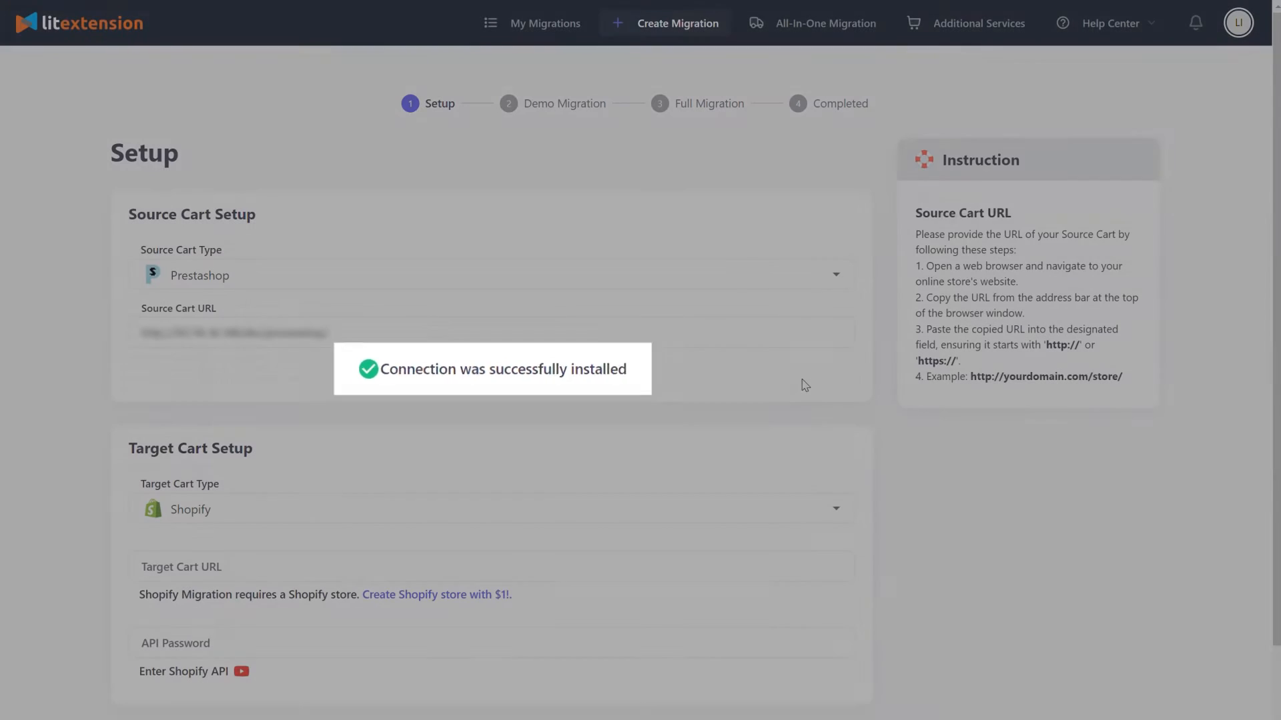
- Choose Shopify as the target cart and view its API key tutorial video
scroll(down, 3)
text(shopify)
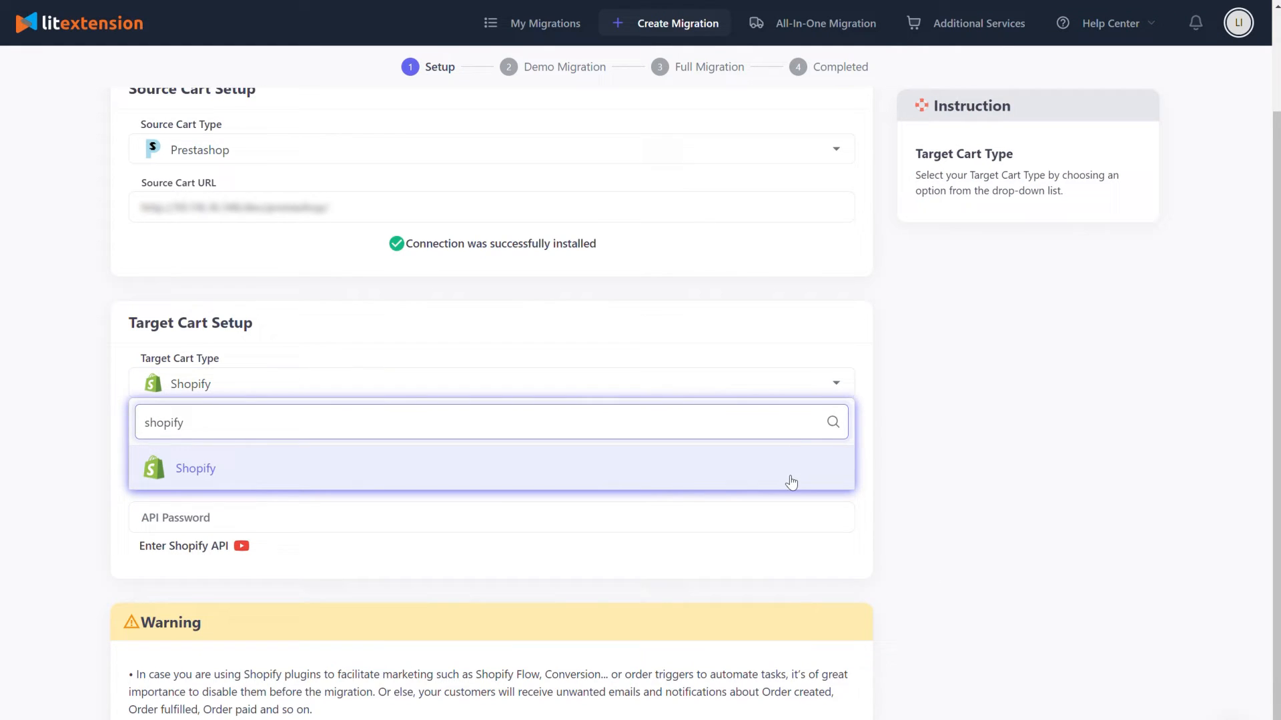
click(195, 469)
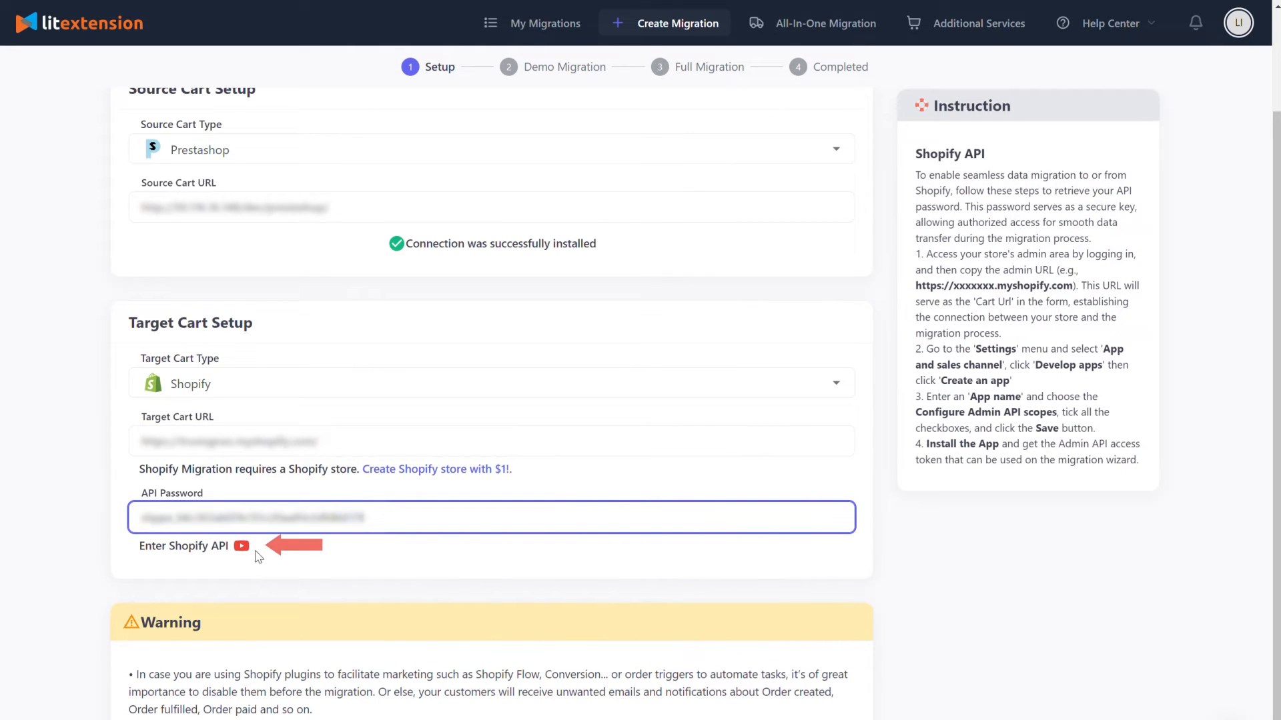
click(243, 546)
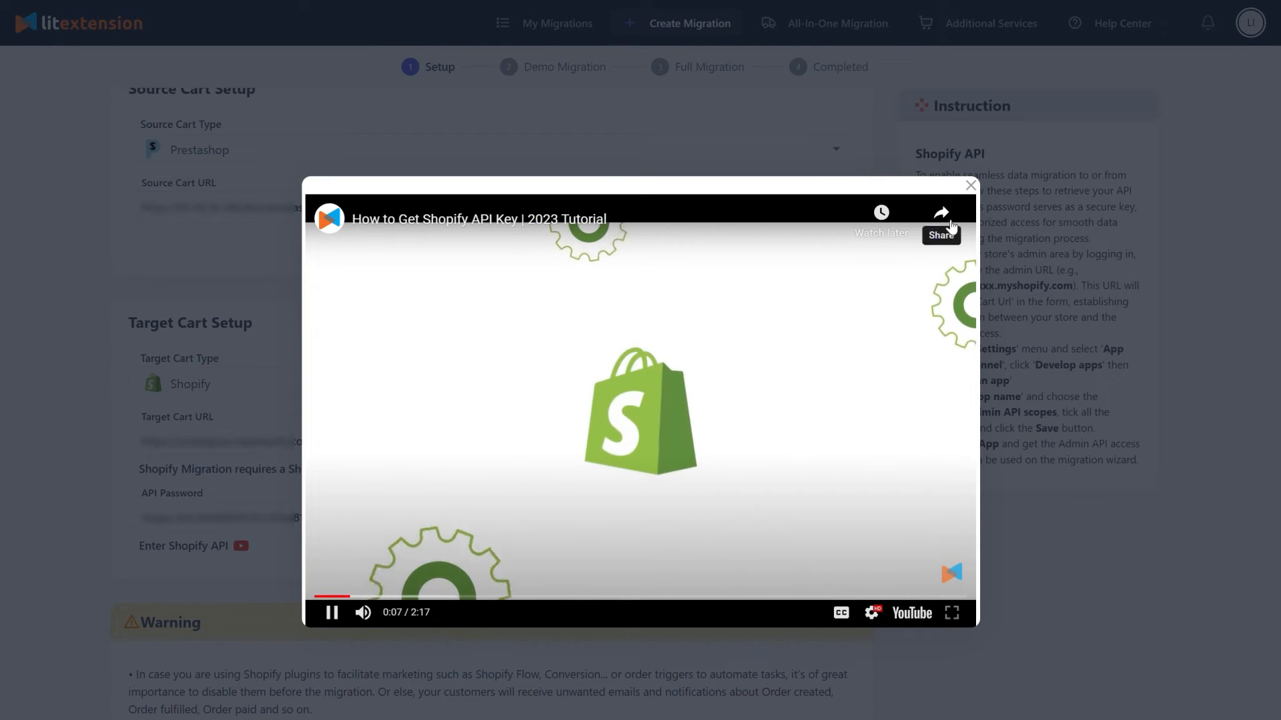
click(971, 185)
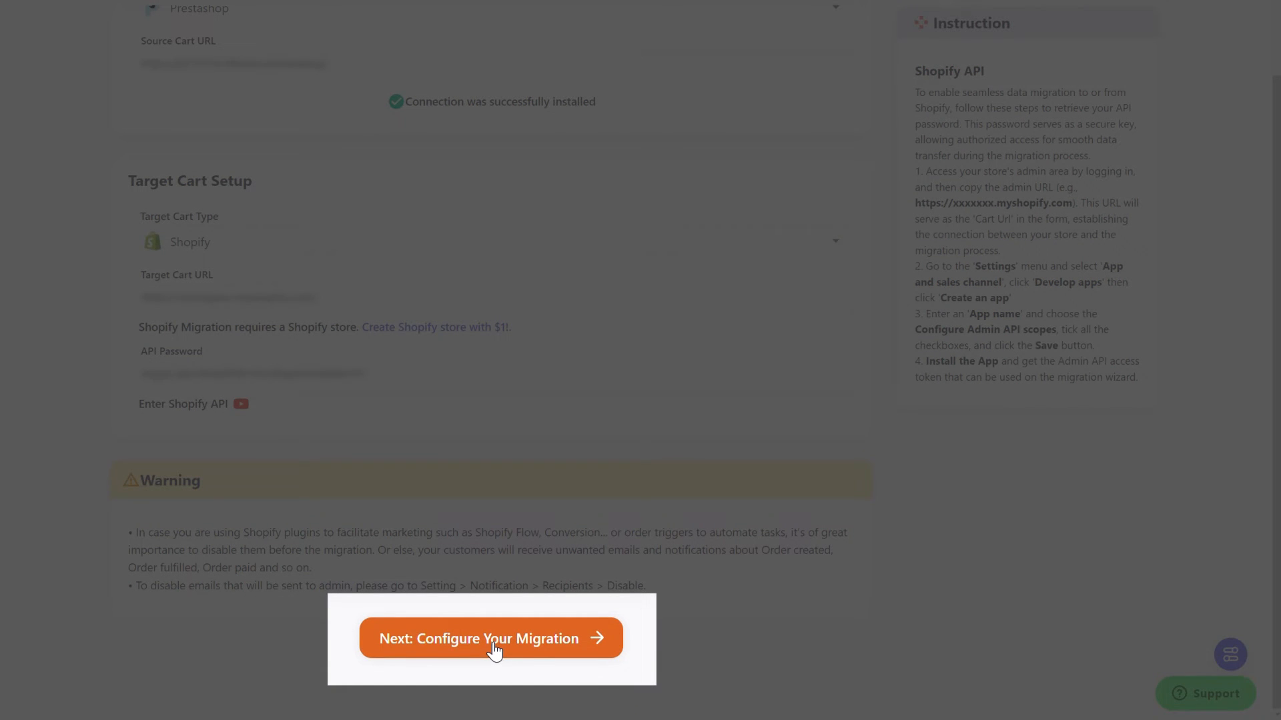
- Proceed to configuration and tick categories, manufacturers, customers and coupons so every entity is selected
click(491, 638)
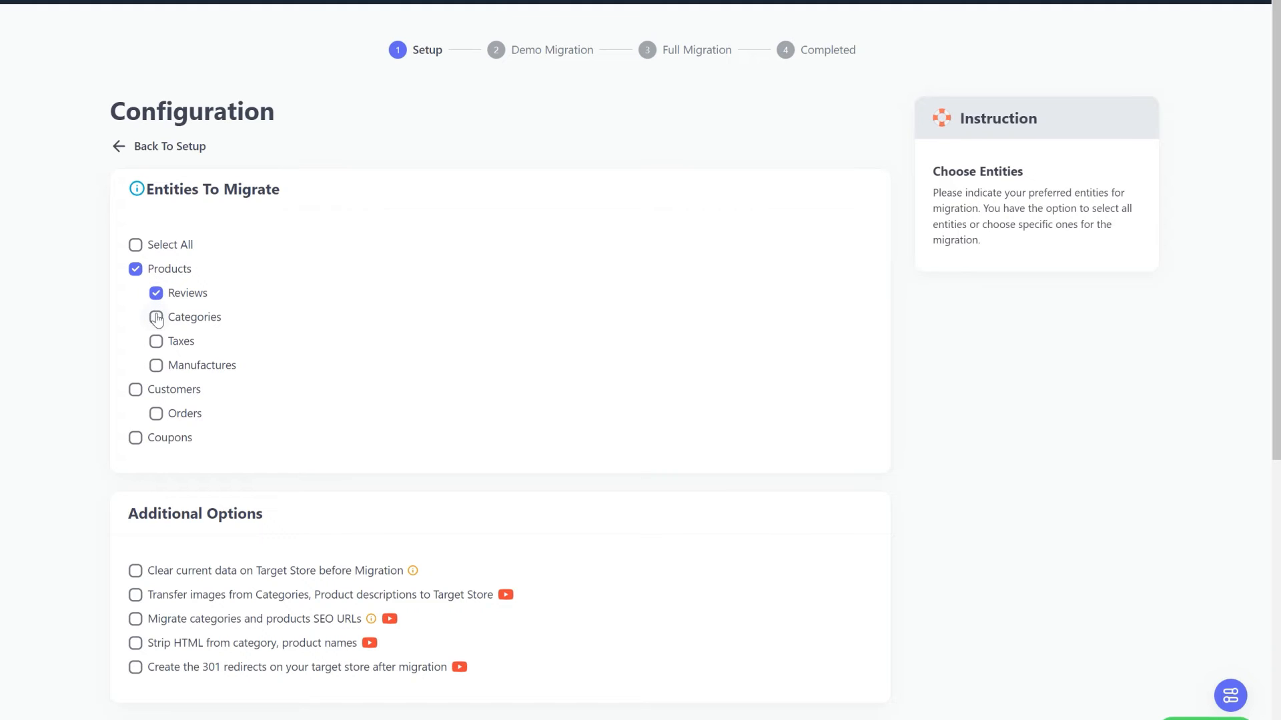
click(155, 342)
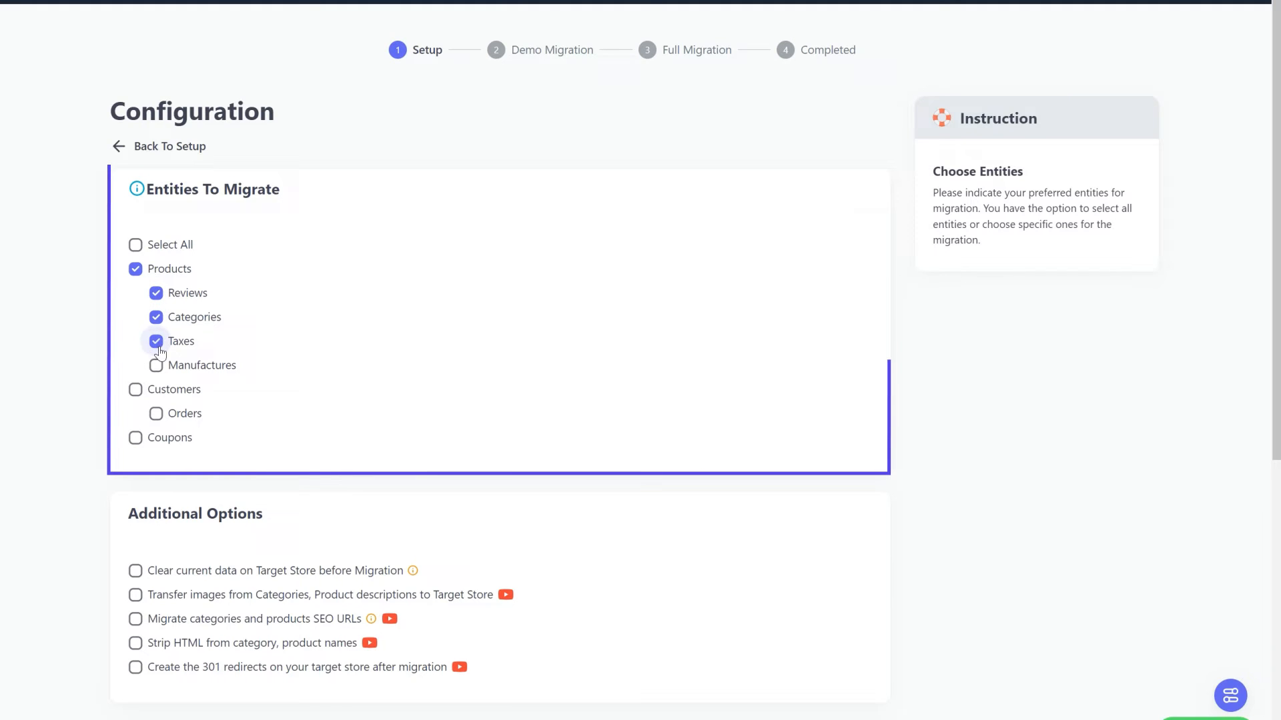
click(156, 365)
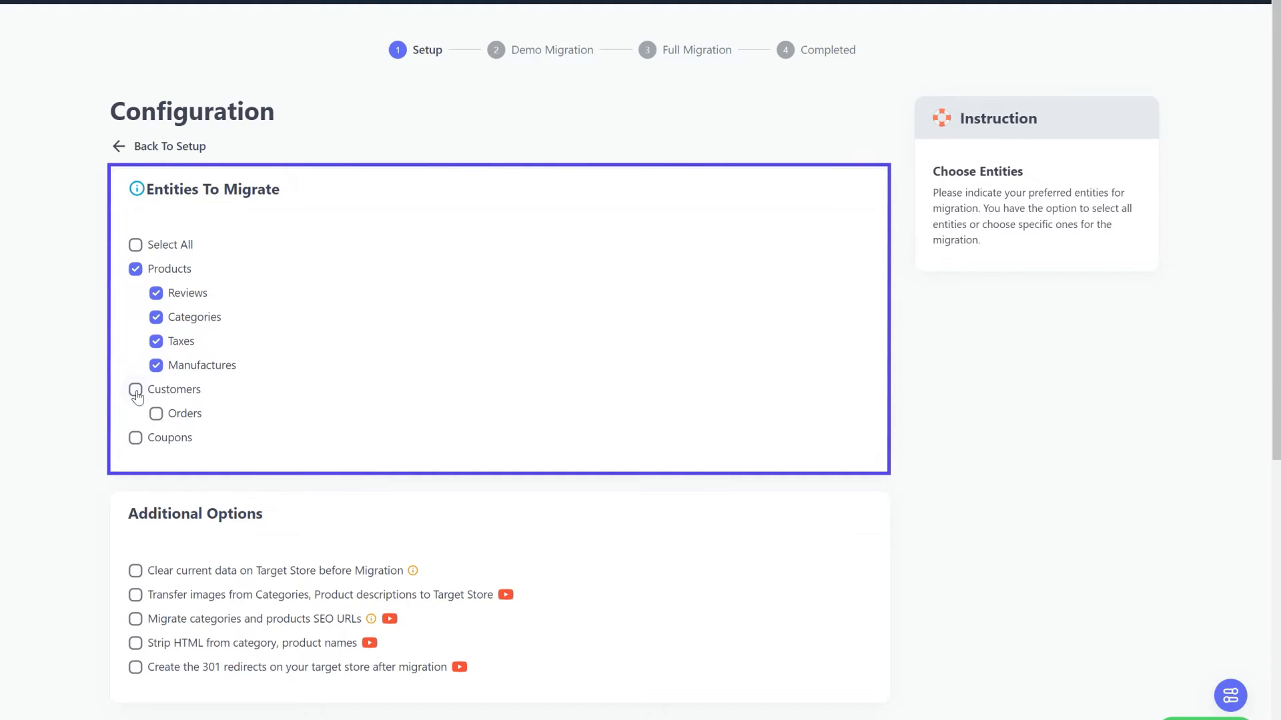
click(136, 390)
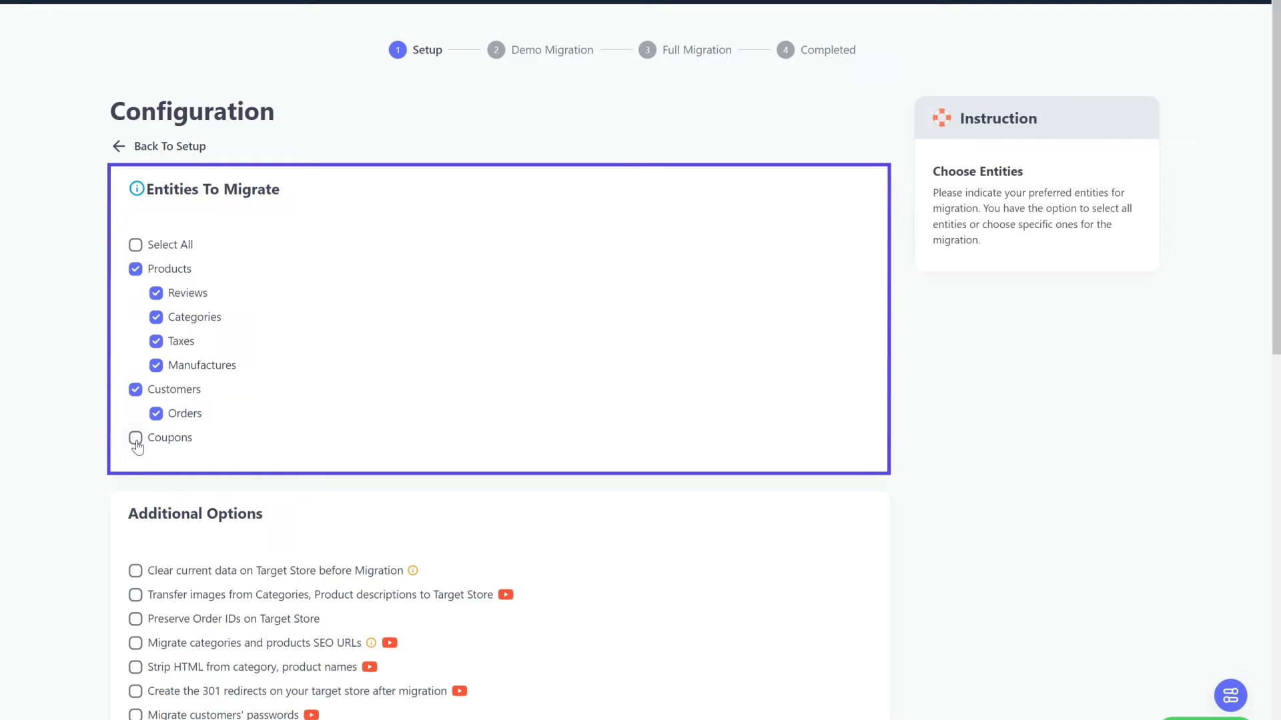
click(136, 246)
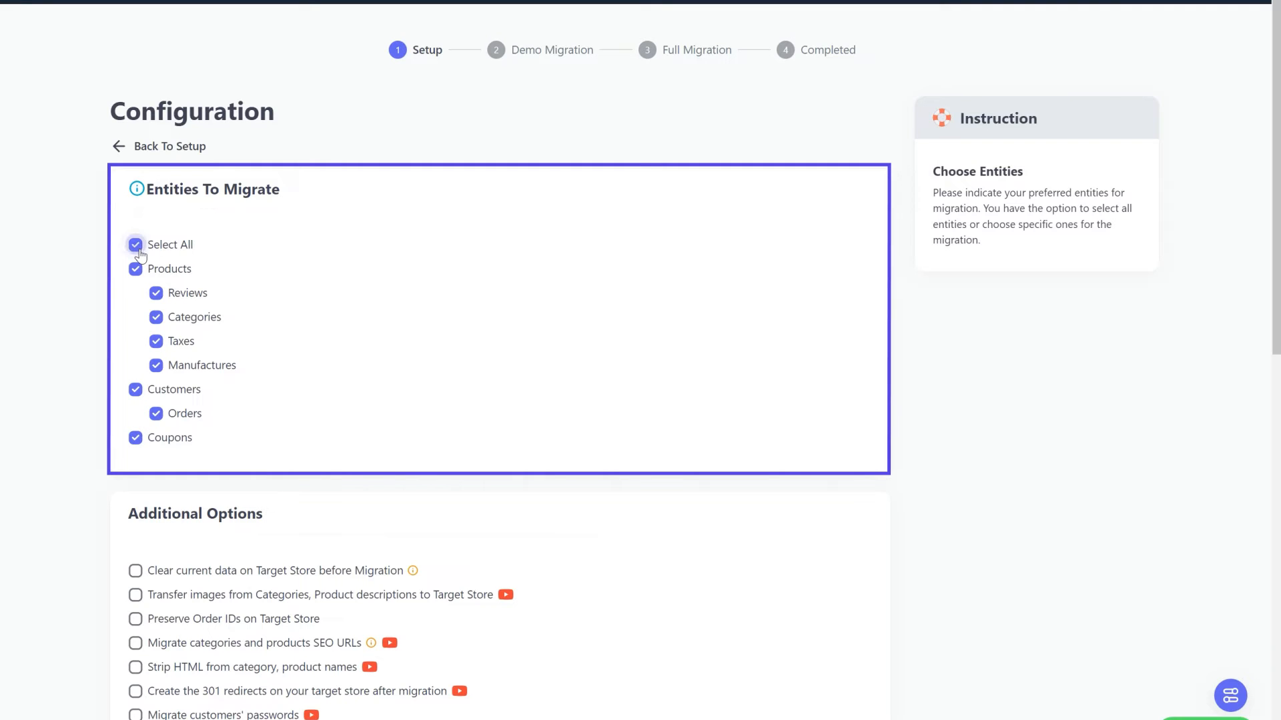
scroll(down, 3)
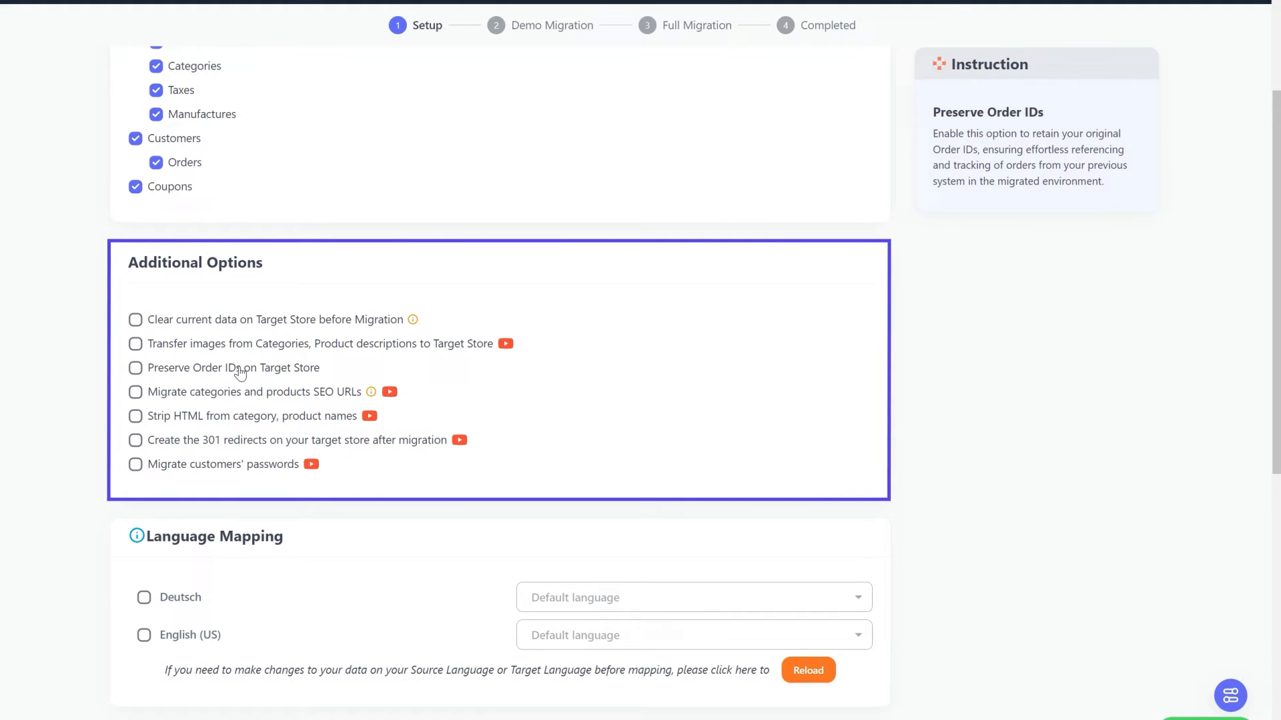
mouse_move(239, 424)
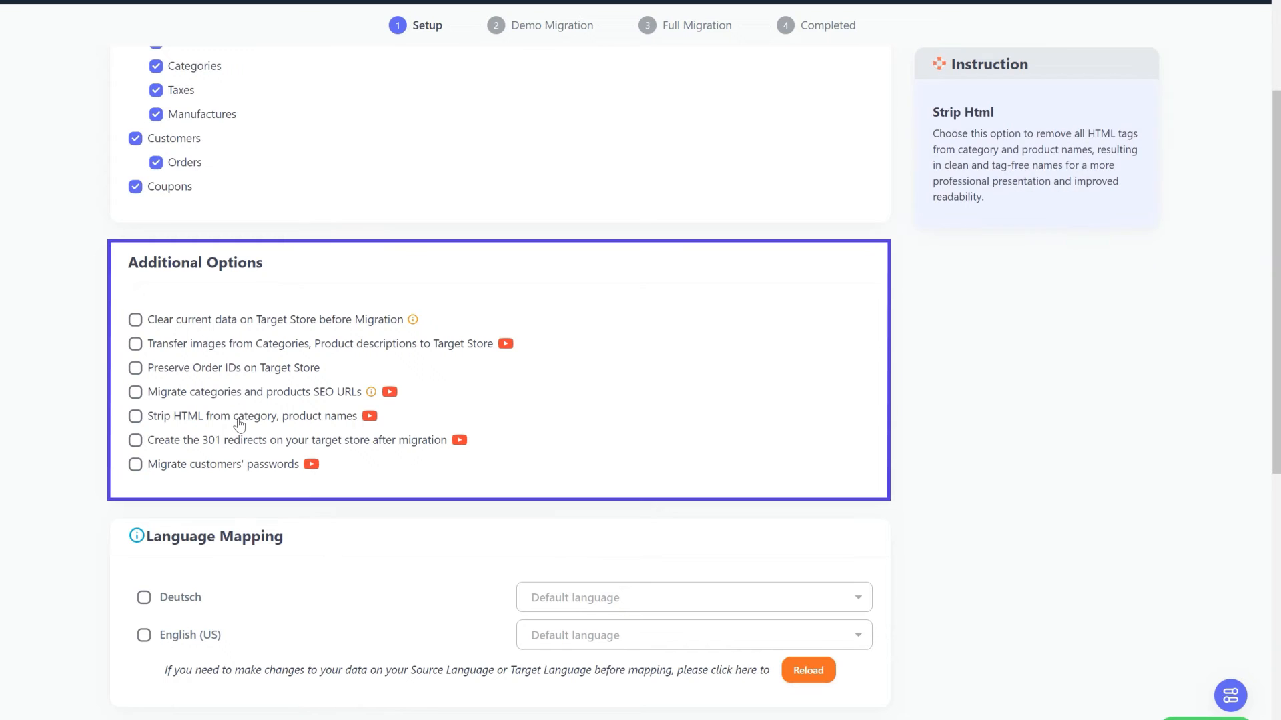
mouse_move(437, 450)
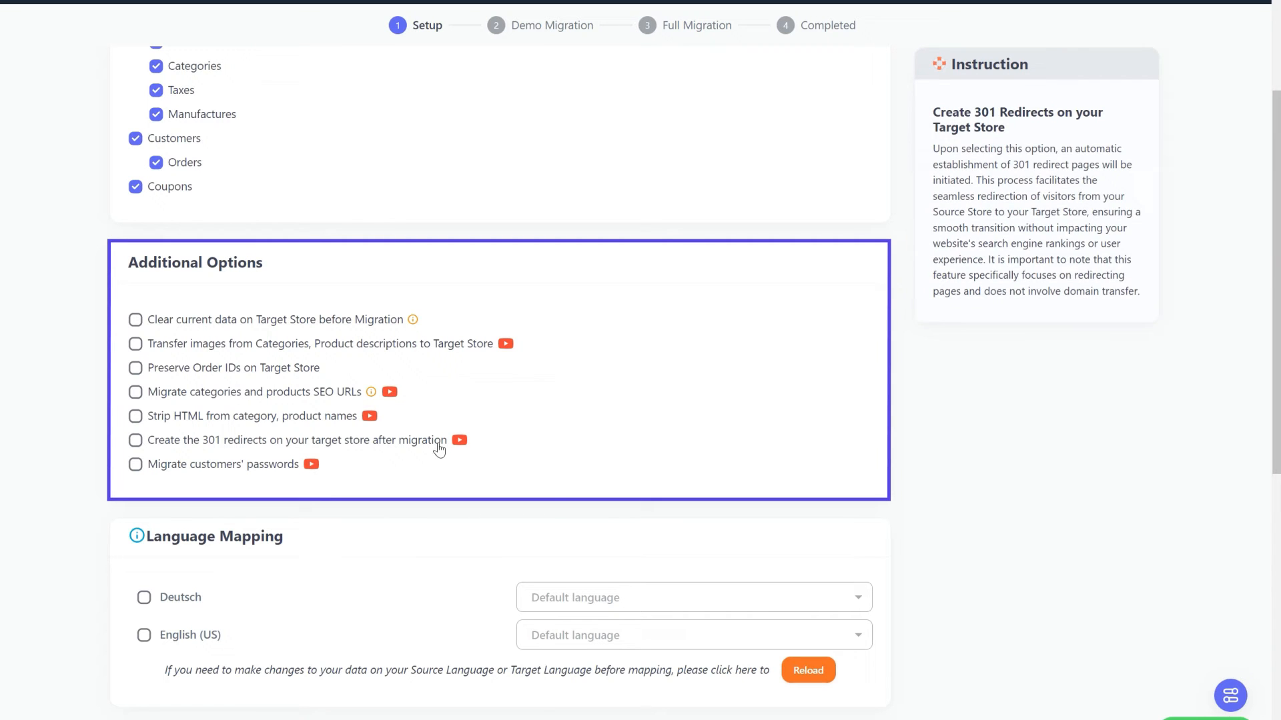
- Play the 301 redirects tutorial video under Additional Options
click(458, 440)
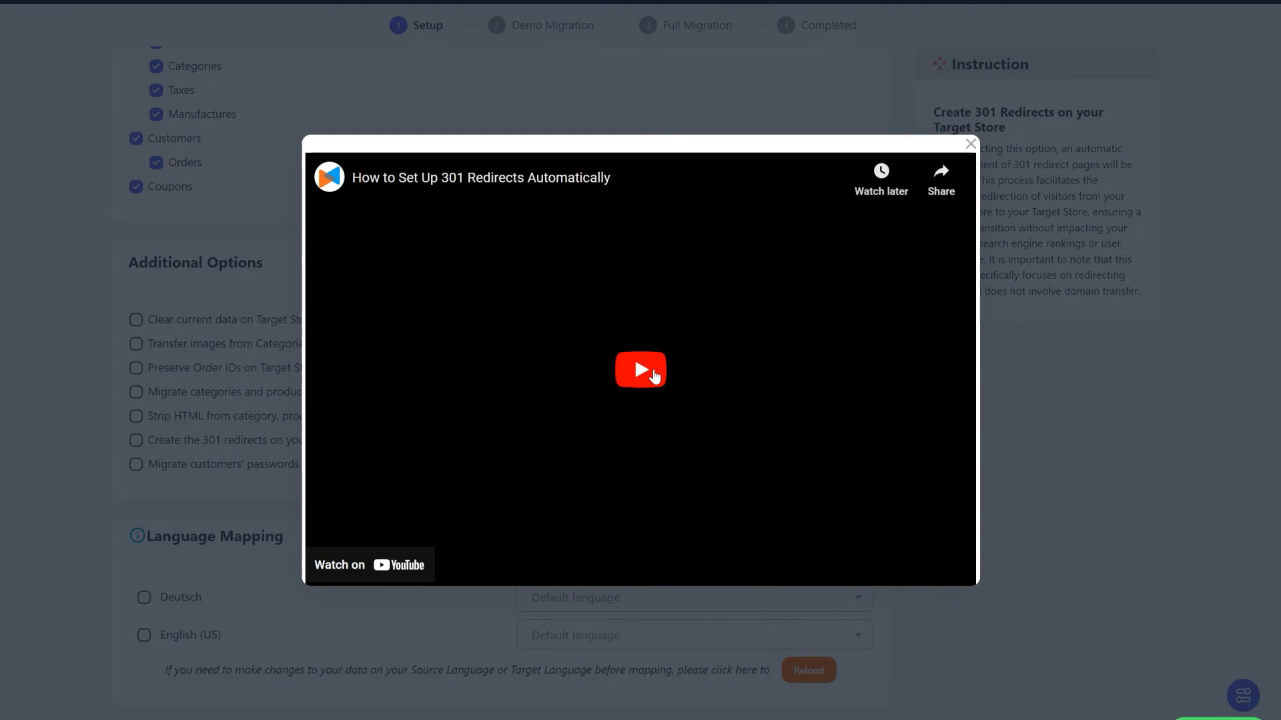
click(641, 371)
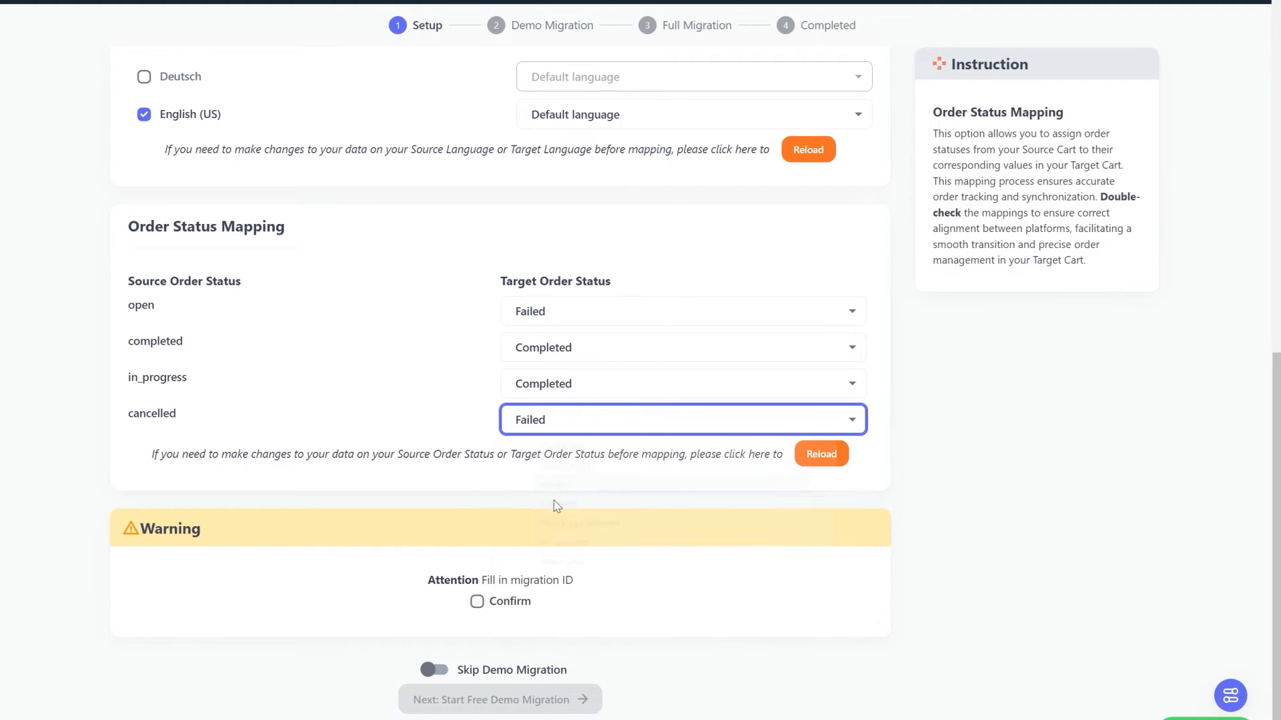
- Map cancelled orders to Failed, skip the demo, and review the $79 Full Migration summary
click(477, 602)
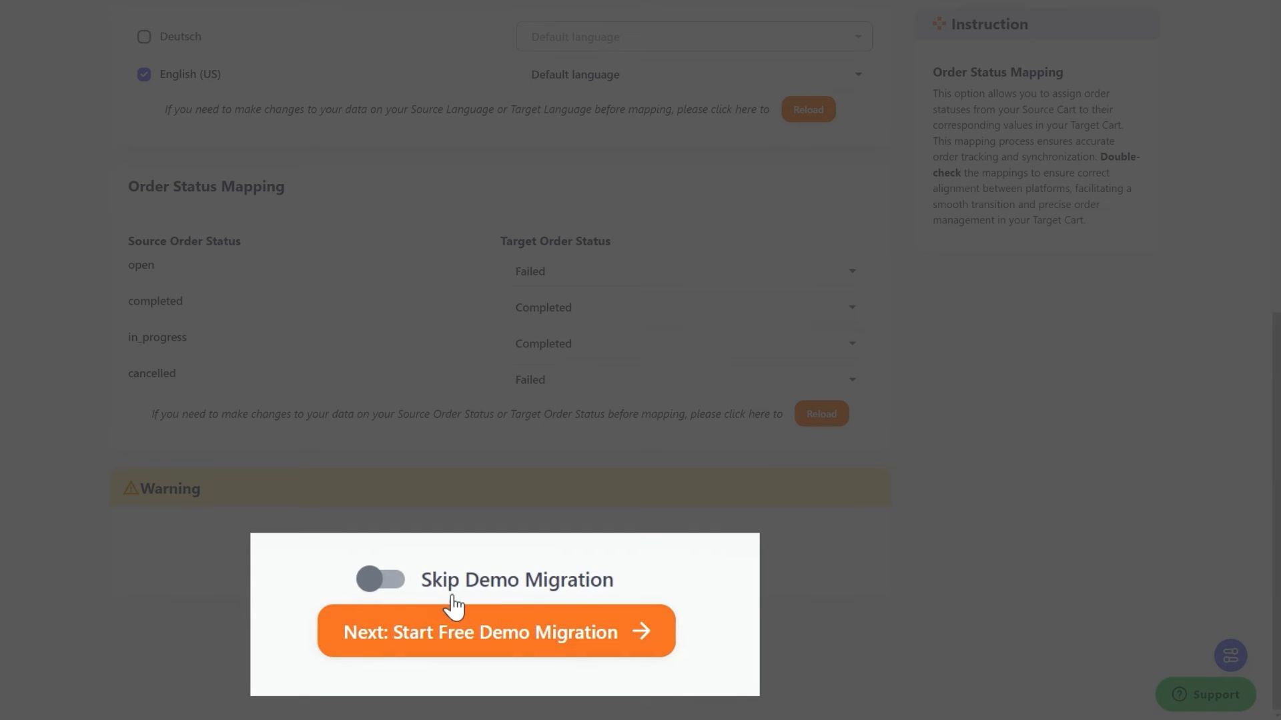
click(382, 581)
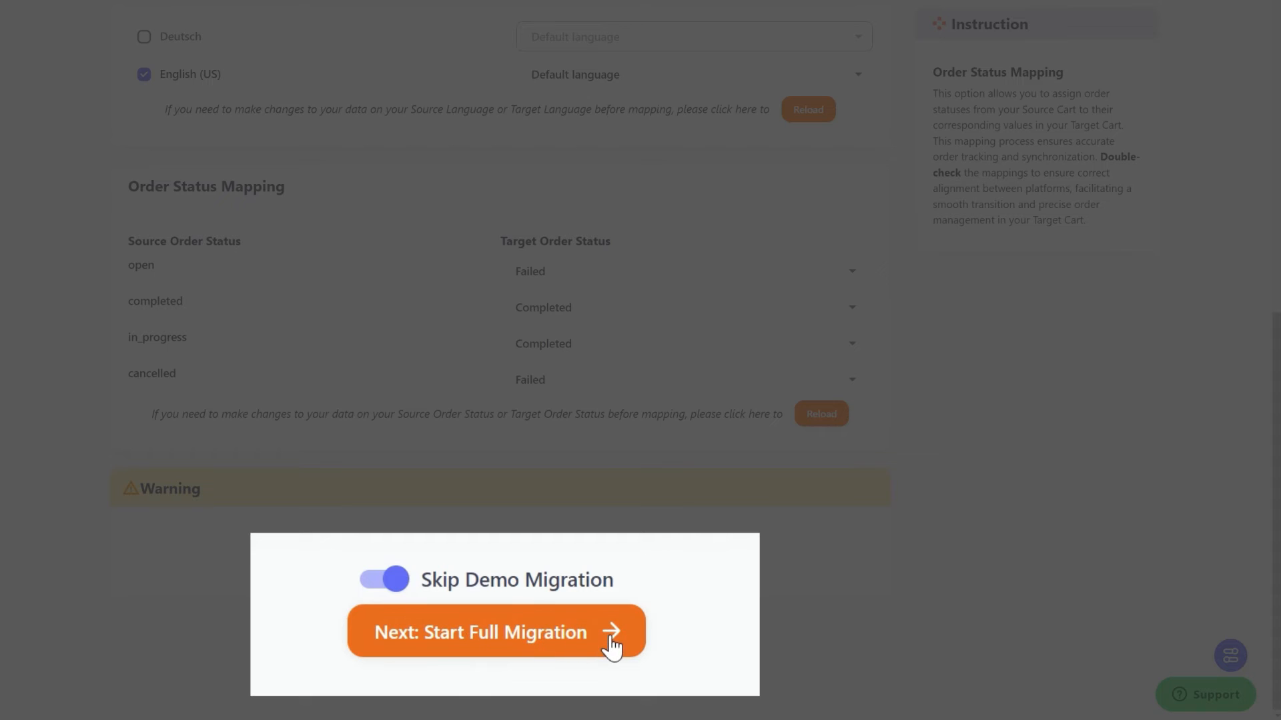
click(495, 633)
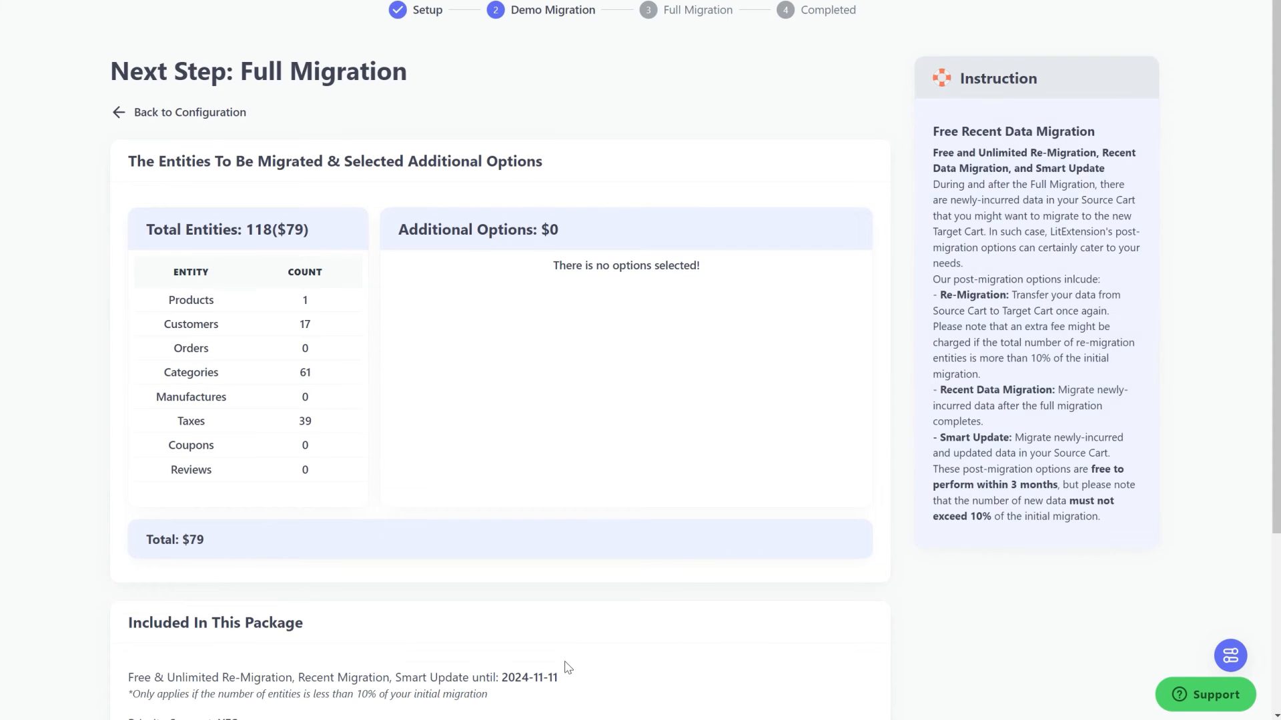
scroll(down, 3)
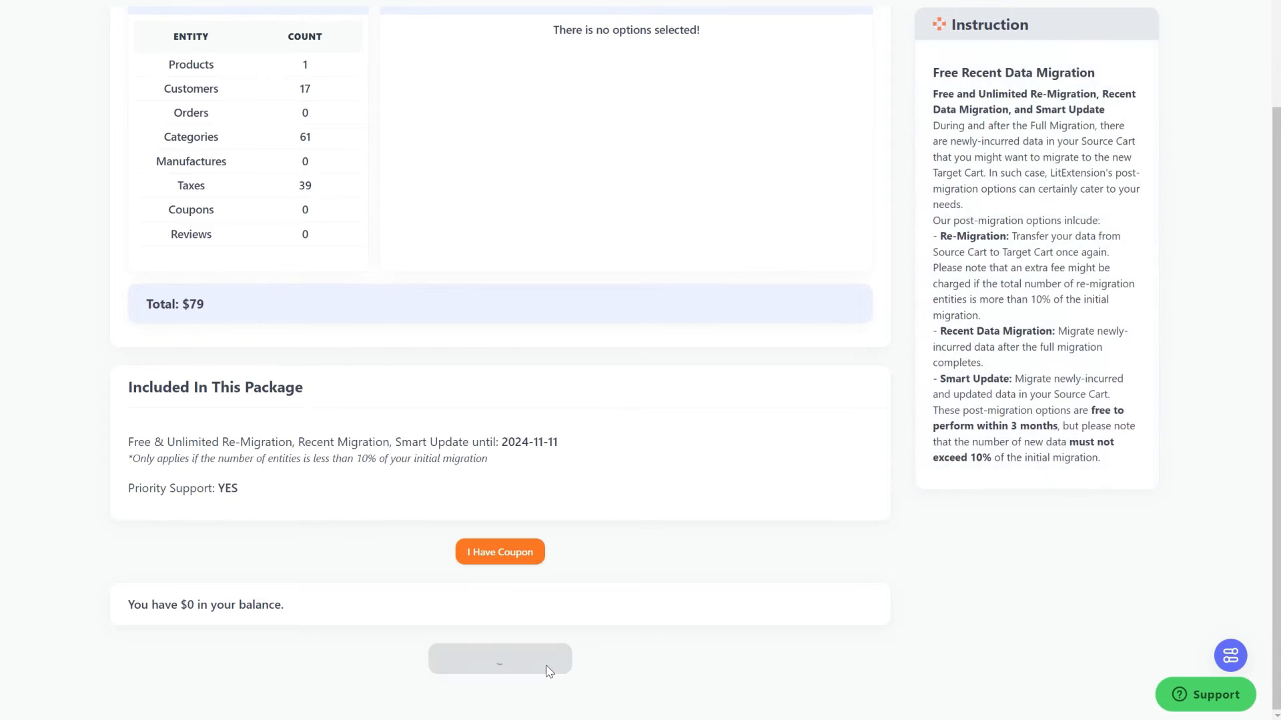